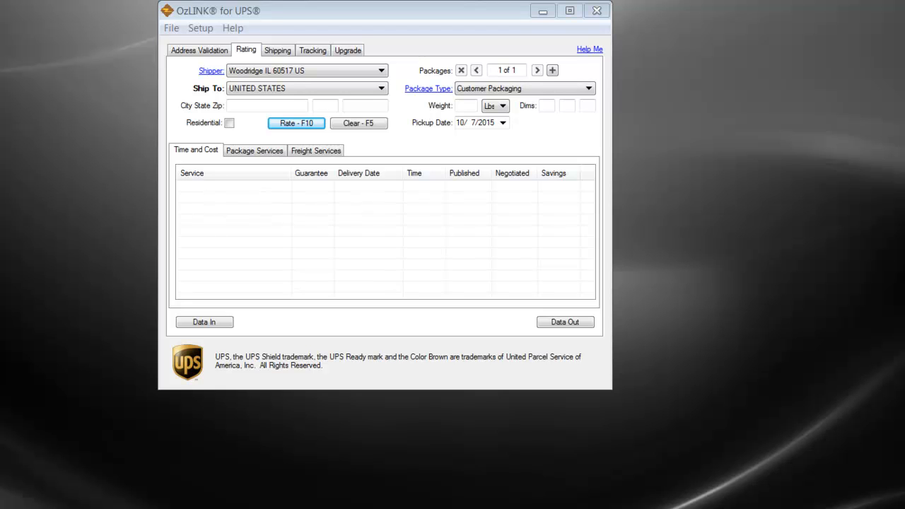
mouse_move(809, 455)
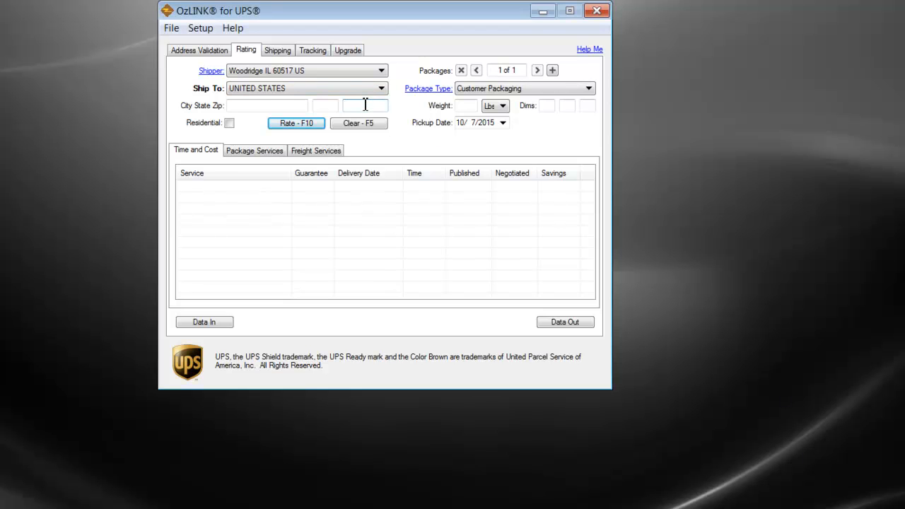
- Rate a 12 lb package to ZIP 44333 (Akron OH) to show UPS service rates and delivery dates
type("44330")
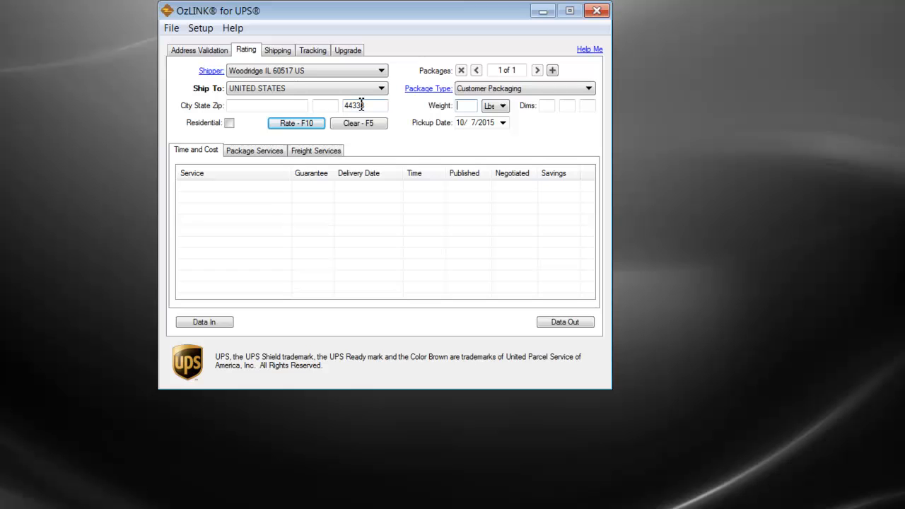
left_click(297, 122)
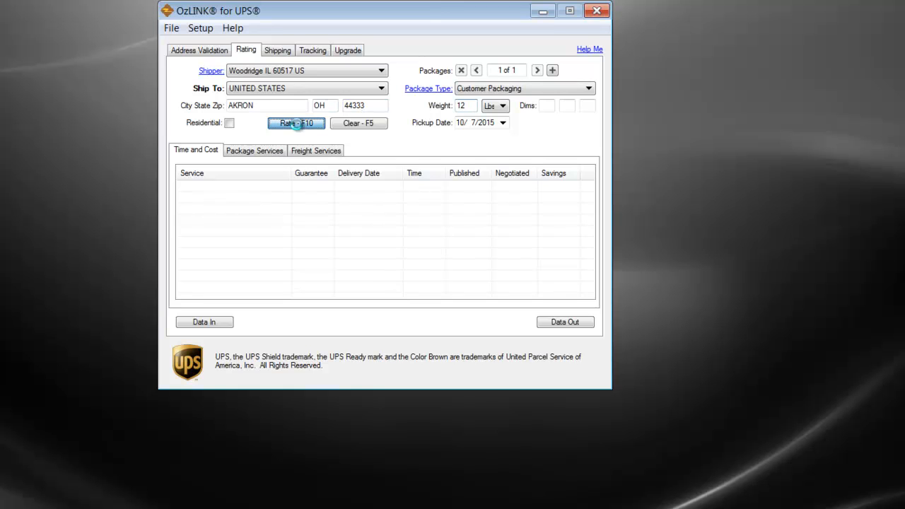
left_click(297, 123)
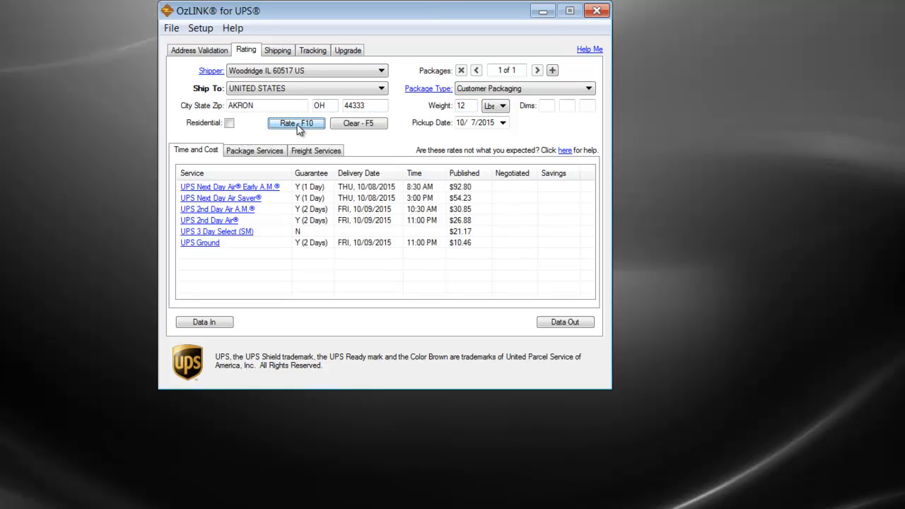